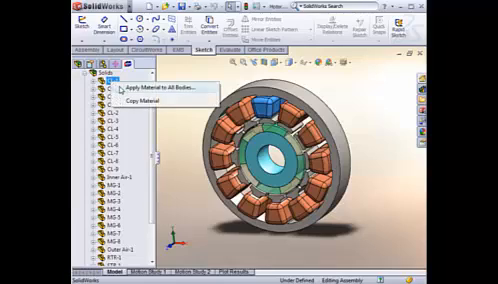
Apply one non-magnetic material to all of the motor's solid bodies
click(158, 88)
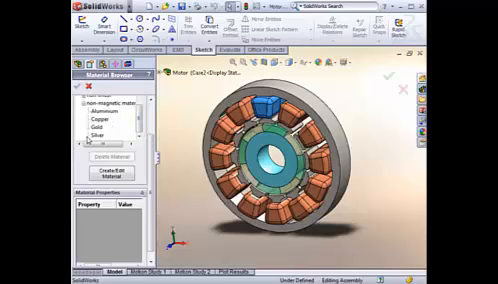
click(98, 121)
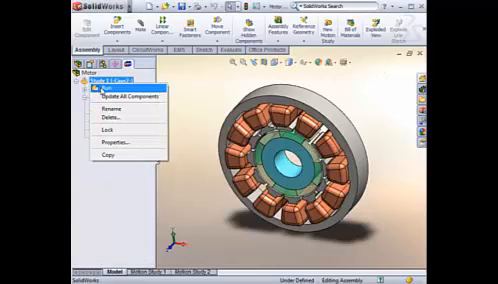
Run Study 1 and close the energy and co-energy results summary
click(101, 88)
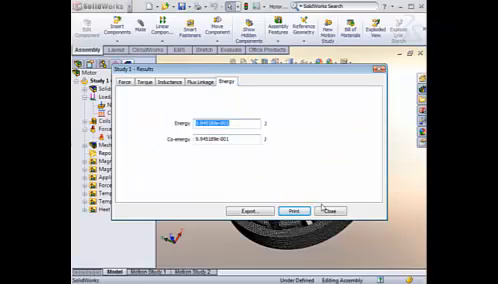
click(330, 211)
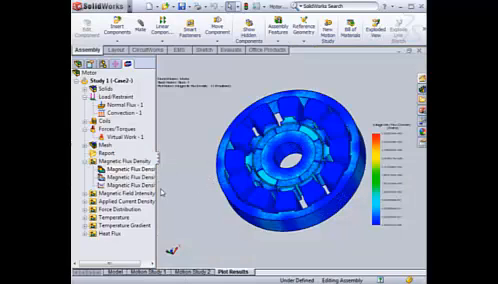
Start a new study named Test on the Default configuration
click(128, 159)
text(Tes)
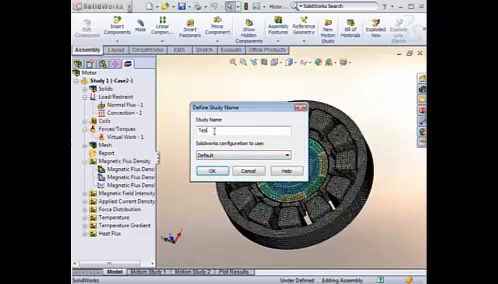
Confirm the Test study name and show the motor's configurations
click(213, 174)
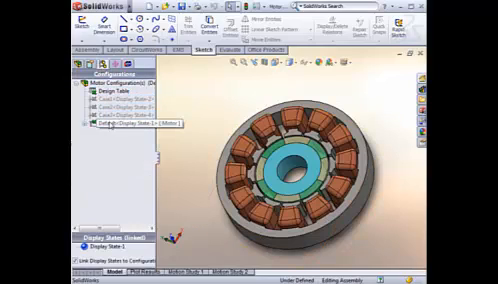
Open the context menus of the Default configuration and the Test study
right_click(110, 107)
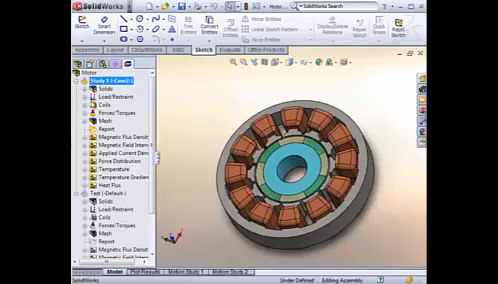
right_click(97, 188)
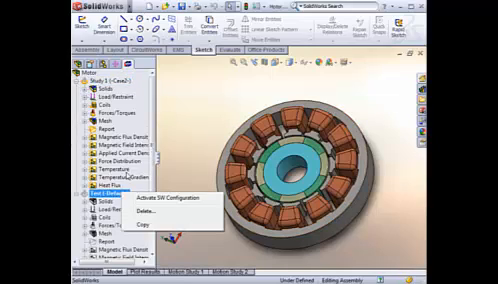